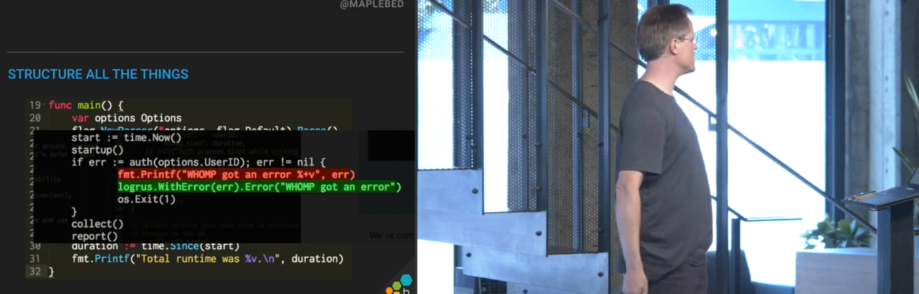
pyautogui.press('Right')
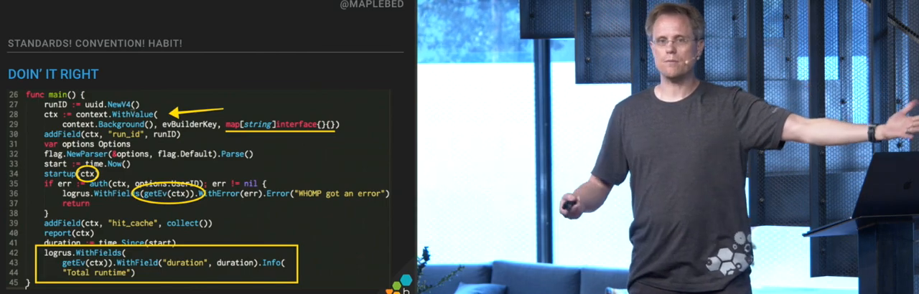
pyautogui.press('Right')
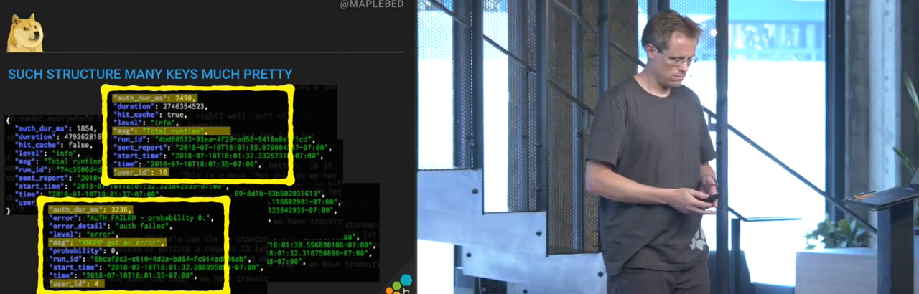